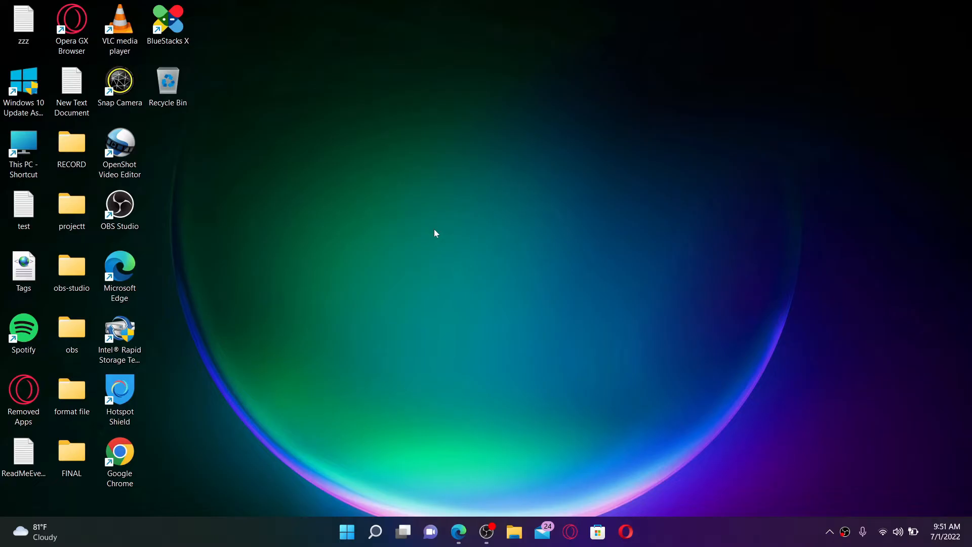
mouse_move(412, 161)
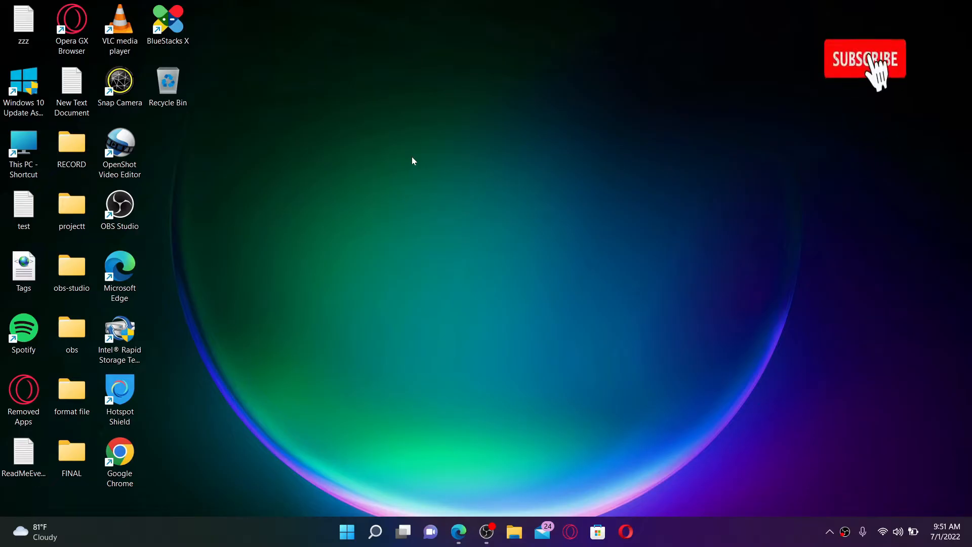
- Launch Microsoft Edge from the taskbar icon to get a new tab
click(865, 59)
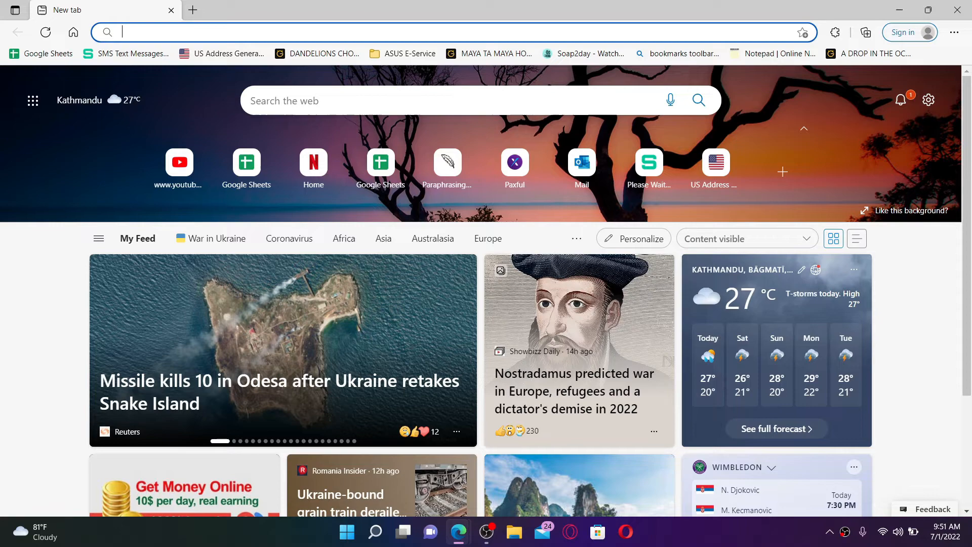
- Load the DIRECTV homepage at directv.com from the address bar
text(www.binance.com)
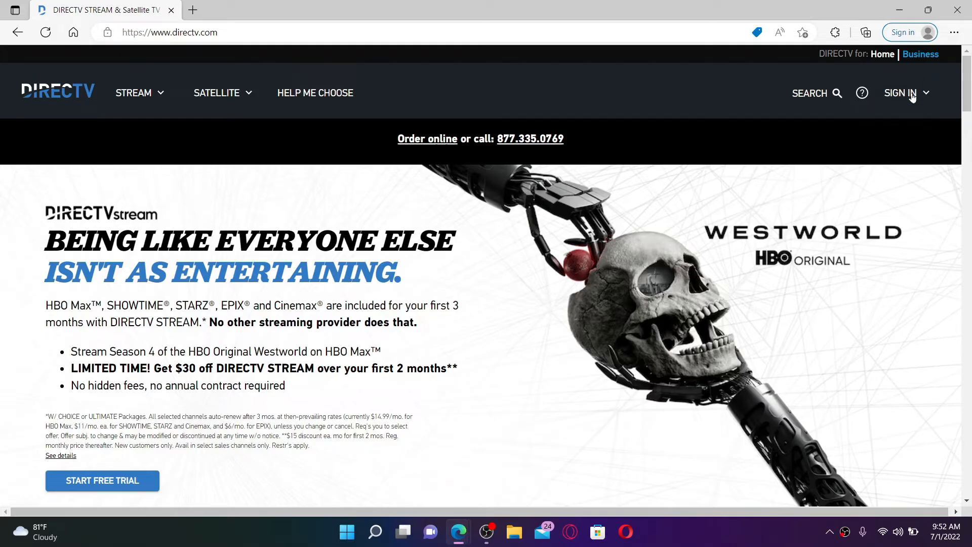
- Choose Account sign in under SIGN IN to reach the login form
click(901, 93)
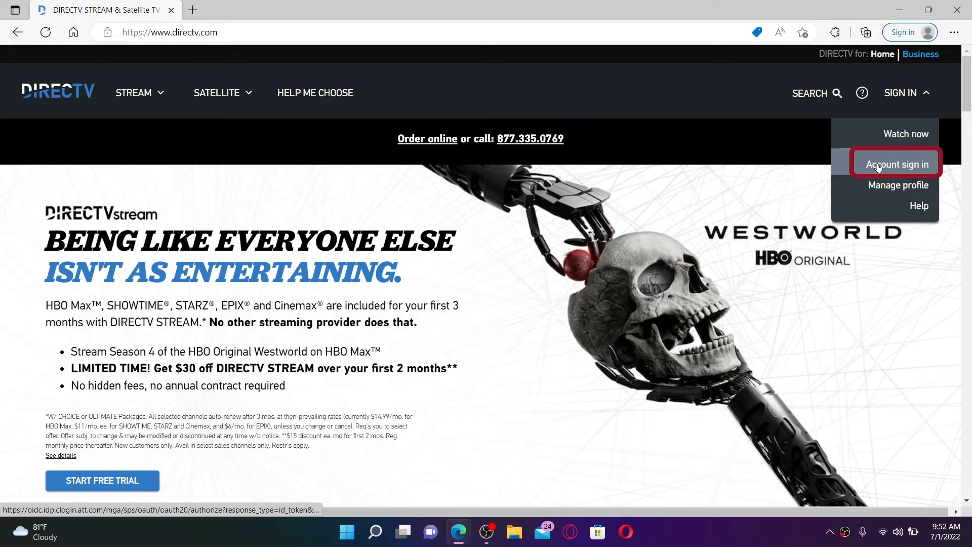
click(897, 163)
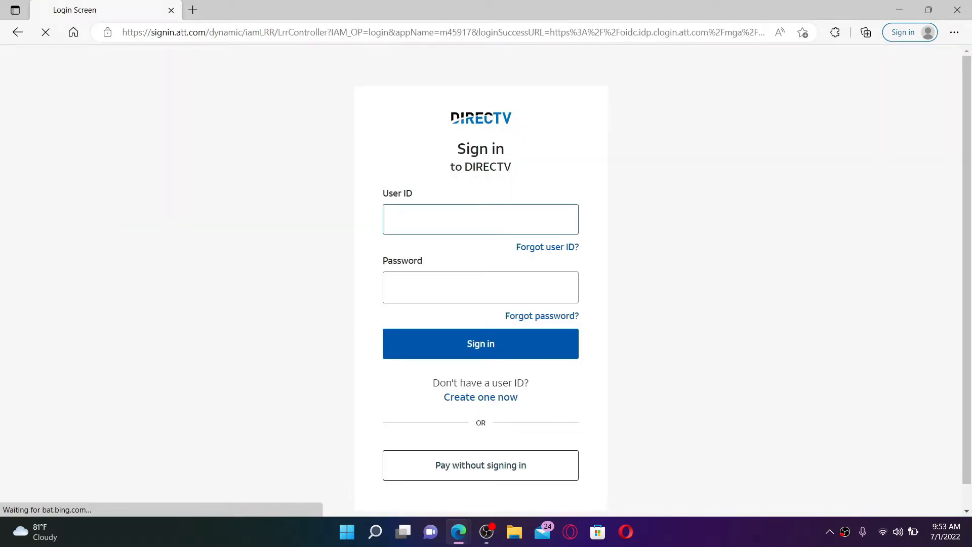
text(rupa)
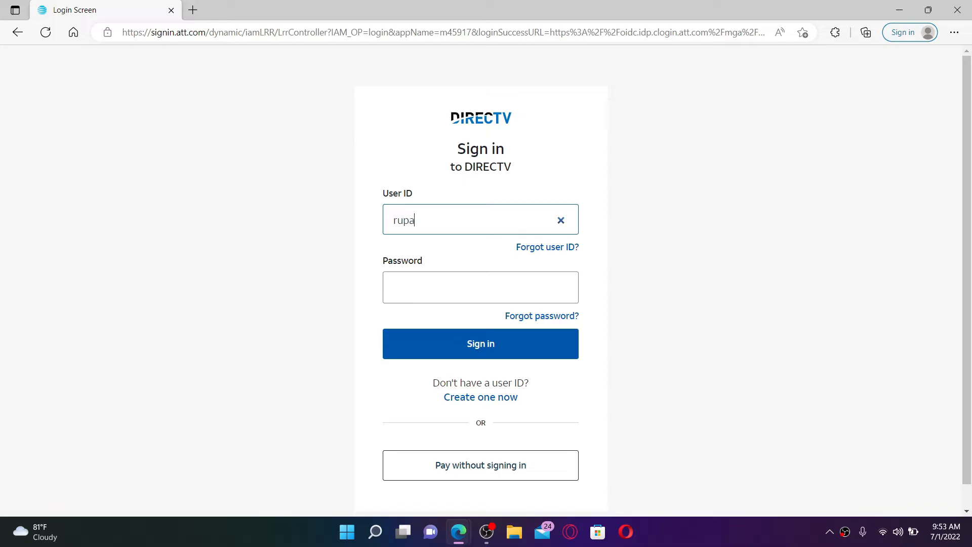
text(dulal)
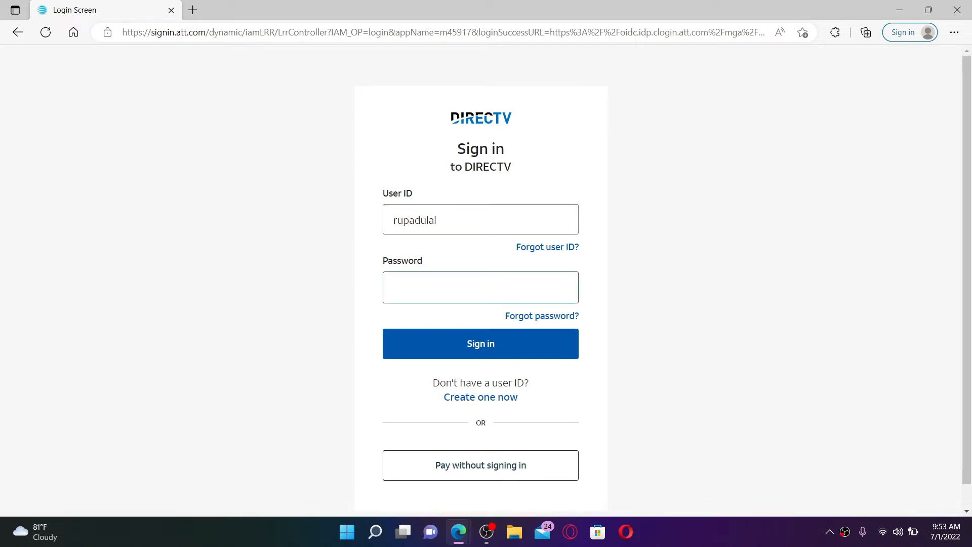
text(•••)
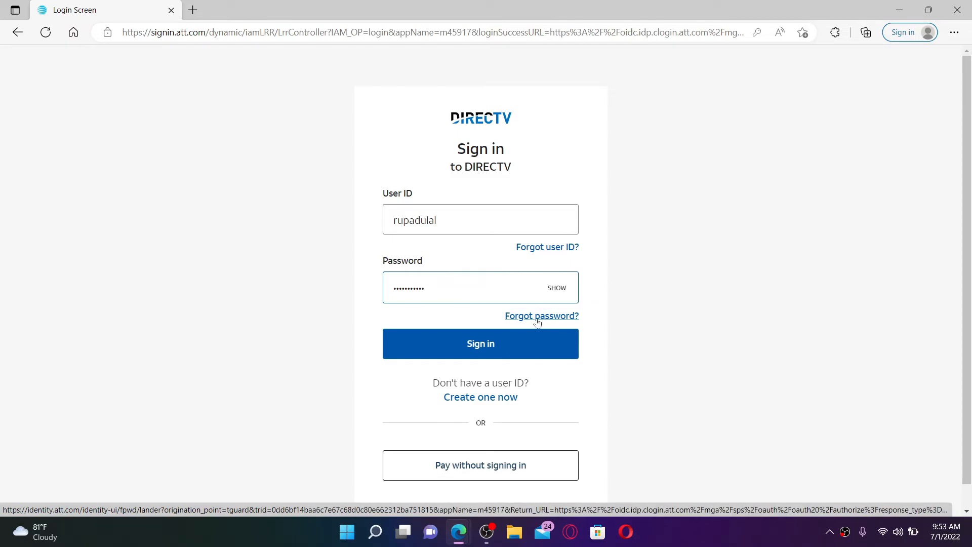
- Finish on the sign-in form and minimize Edge to reveal the desktop
click(481, 220)
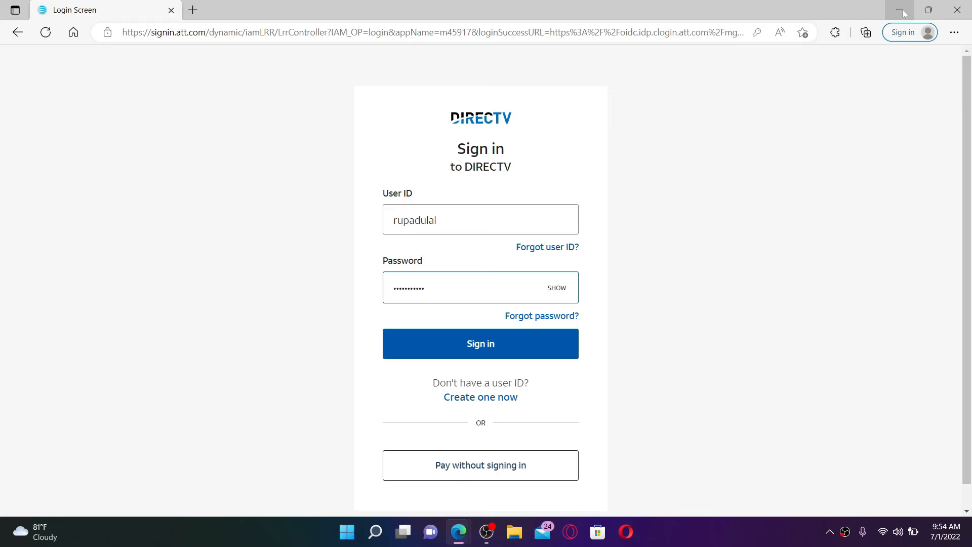
click(903, 10)
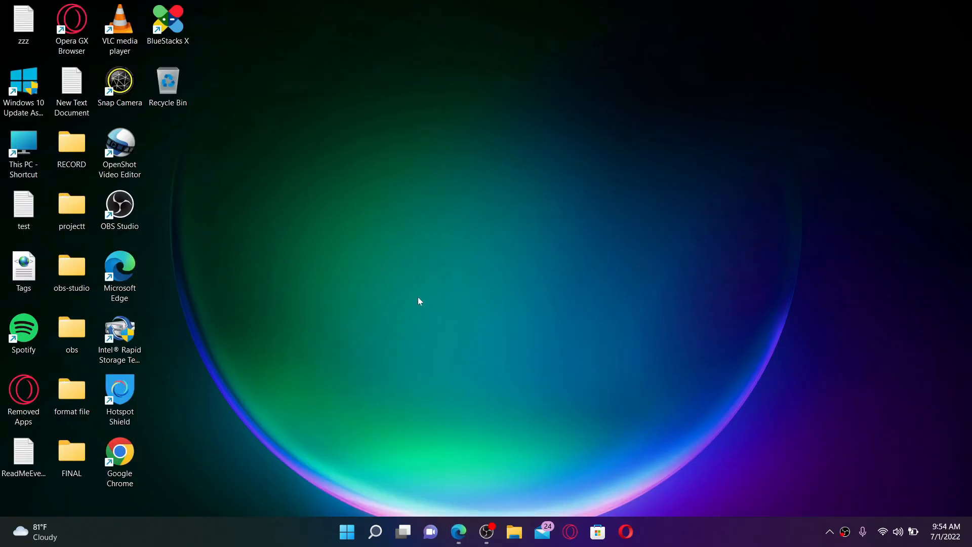